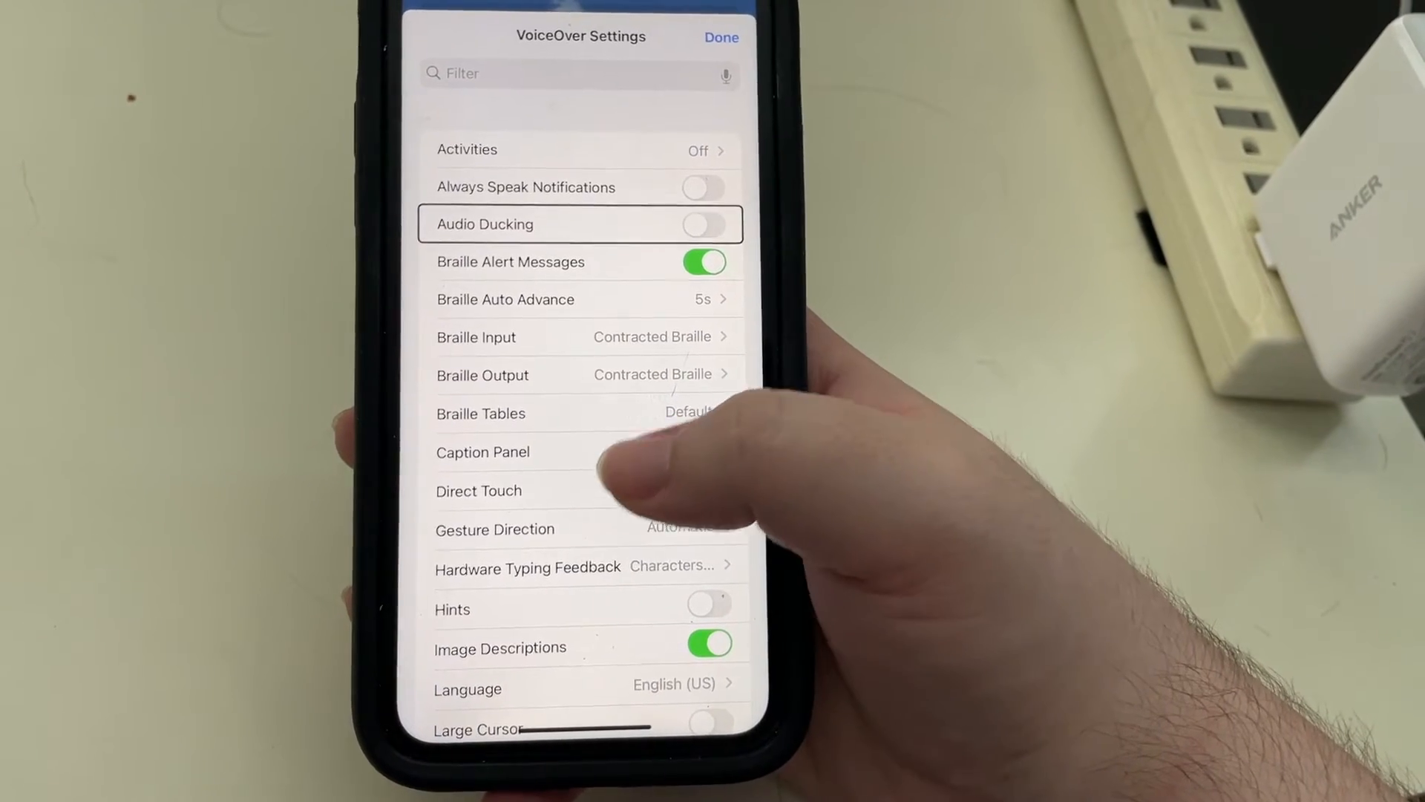
- Toggle Audio Ducking on and back off, then have VoiceOver read the Punctuation setting
{"action": "left_click", "coordinate": [705, 223]}
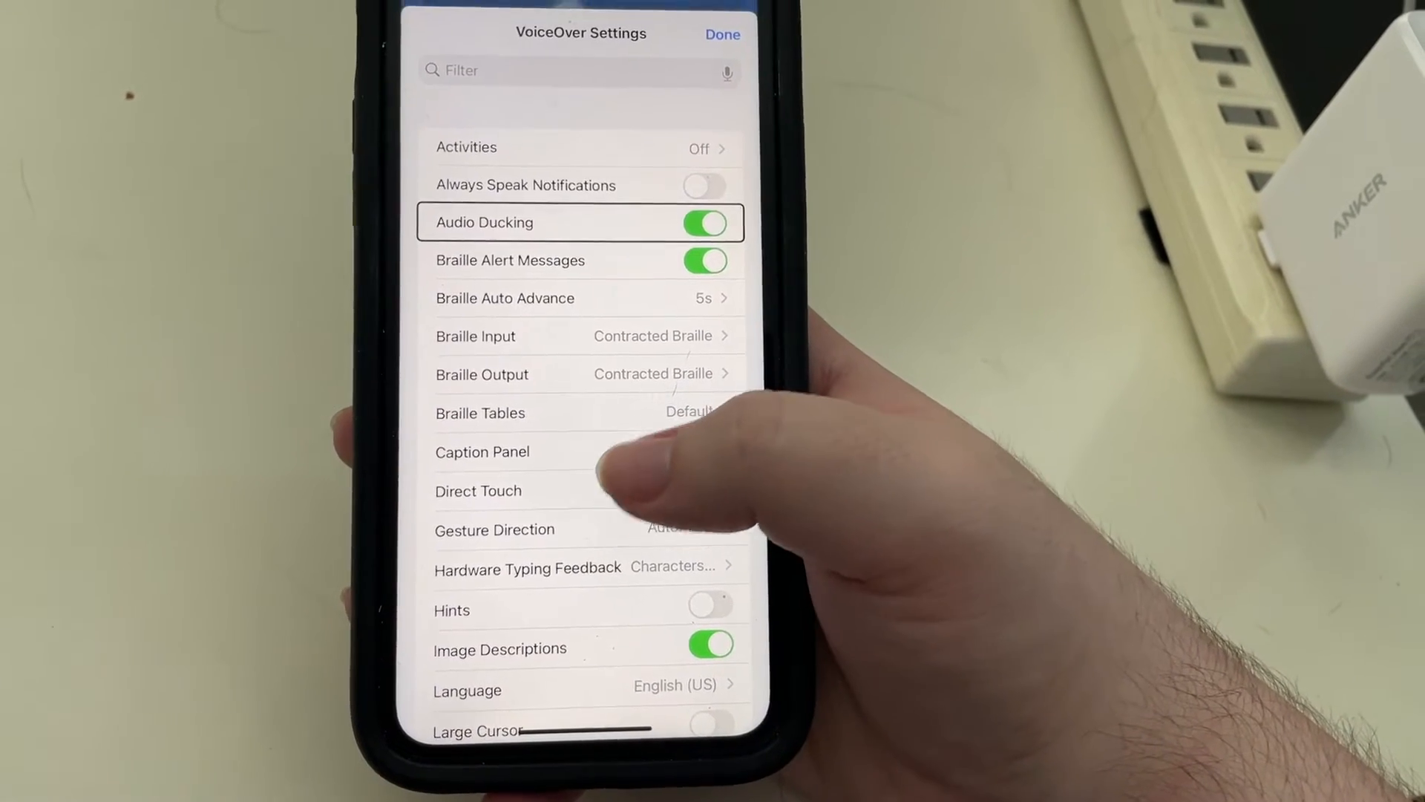
{"action": "left_click", "coordinate": [705, 222]}
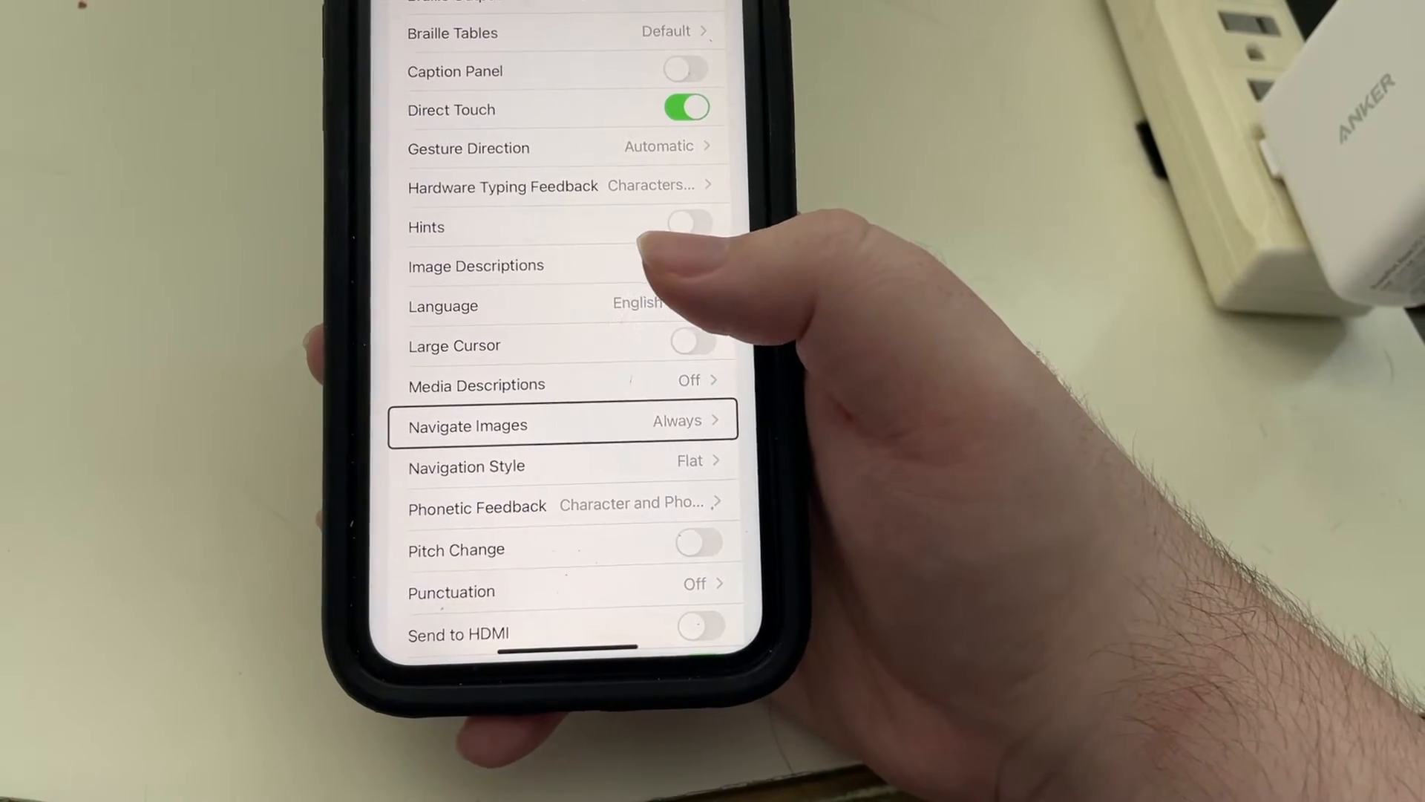
{"action": "scroll", "scroll_direction": "down", "scroll_amount": 3}
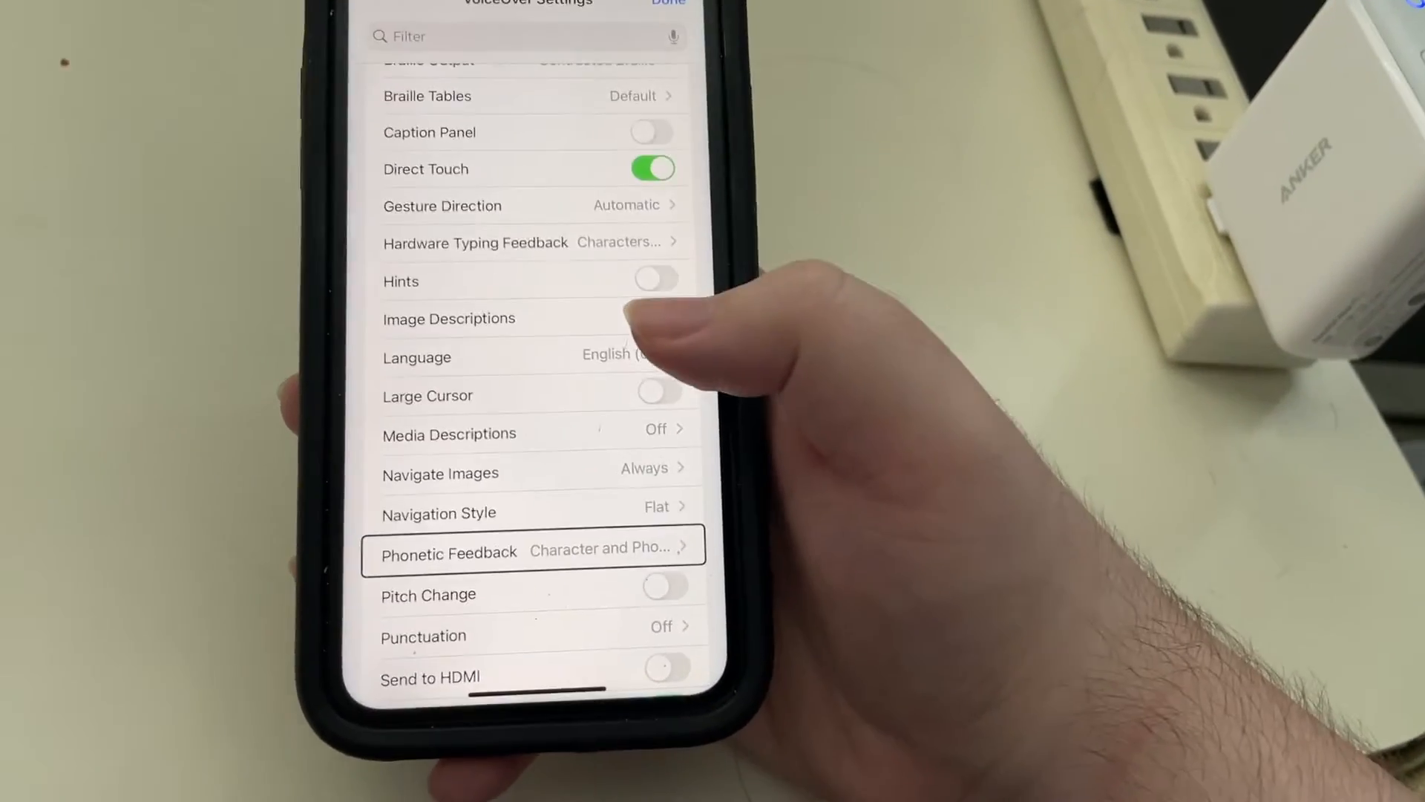
{"action": "left_click", "coordinate": [653, 322]}
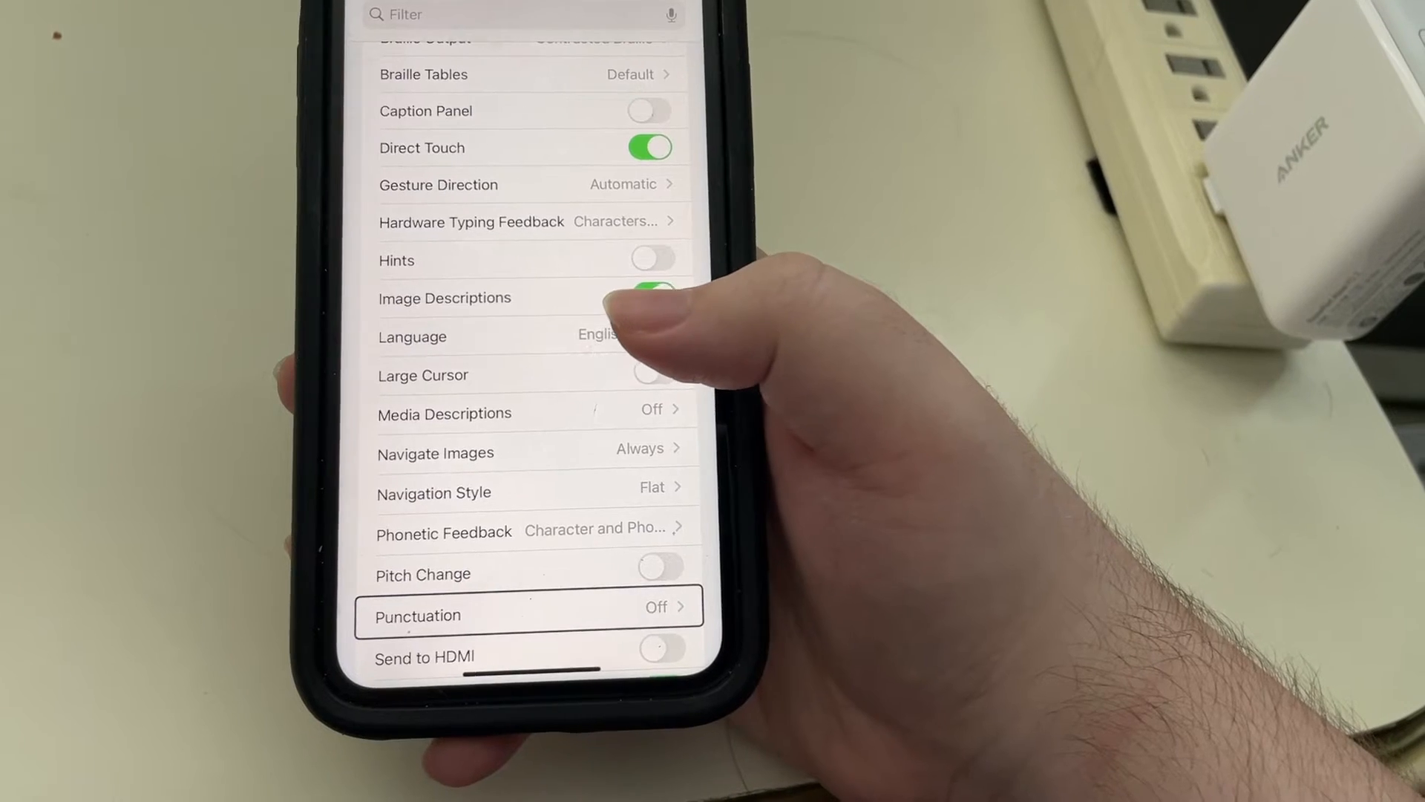
{"action": "scroll", "scroll_direction": "down", "scroll_amount": 3}
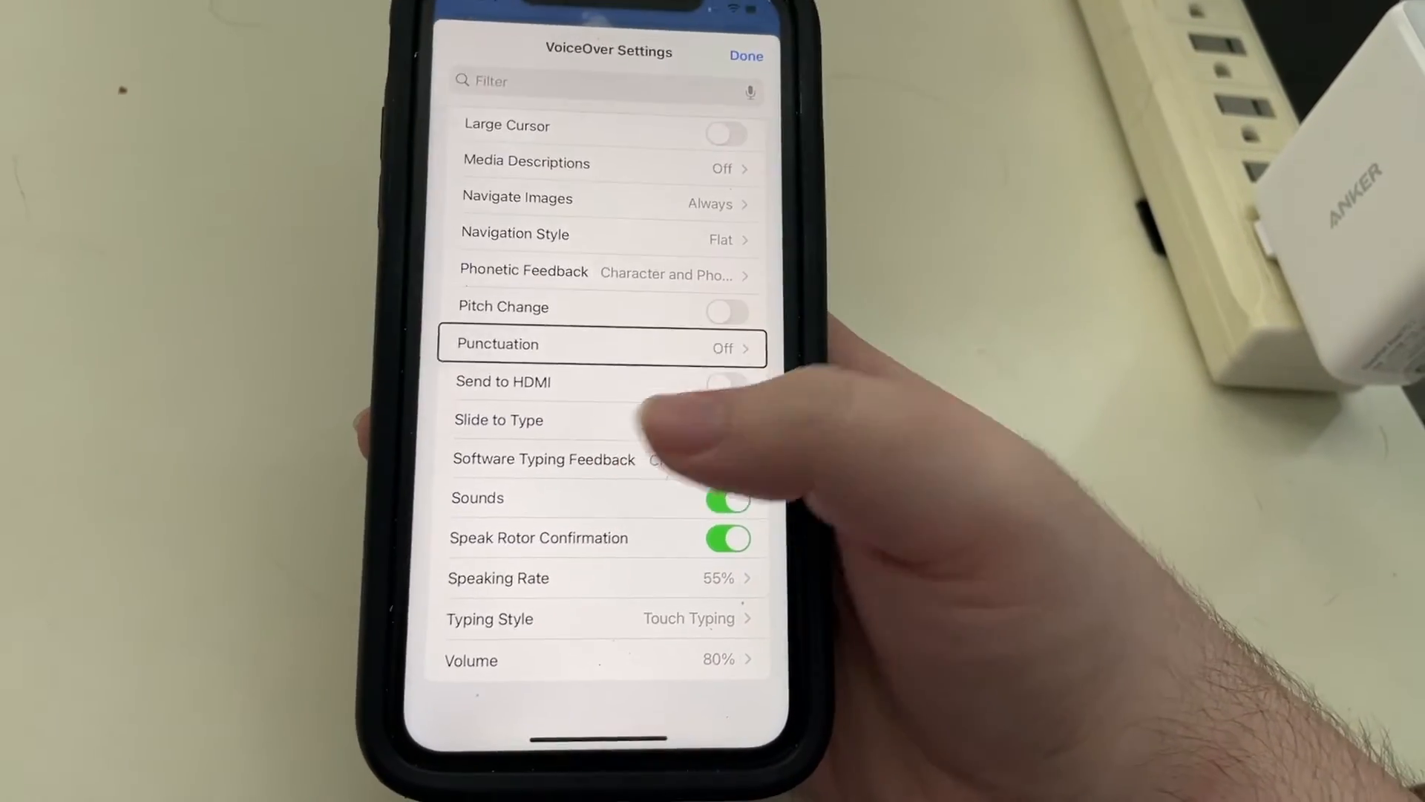
- Have VoiceOver read the Speak Rotor Confirmation and Speaking Rate settings
{"action": "left_click", "coordinate": [727, 420]}
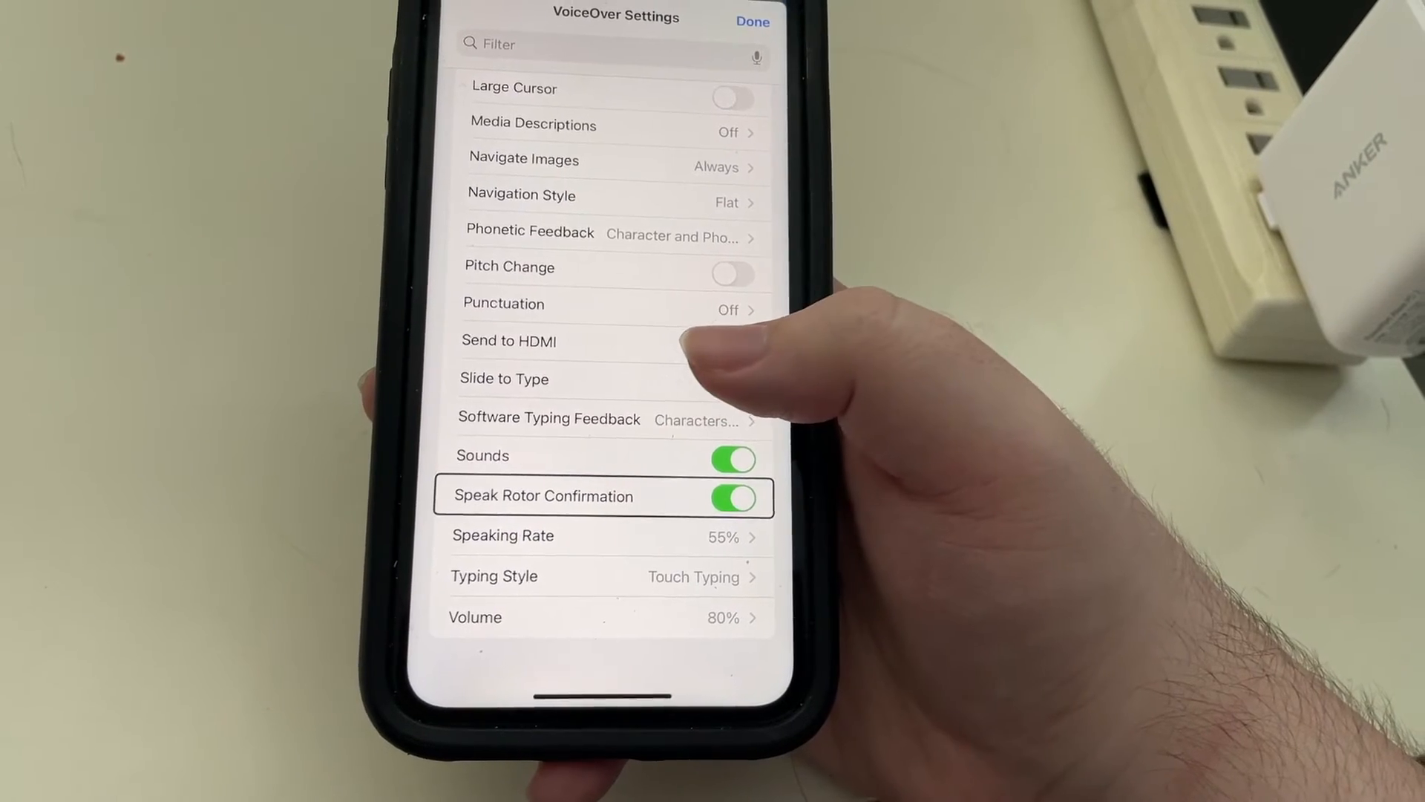
{"action": "left_click", "coordinate": [733, 380]}
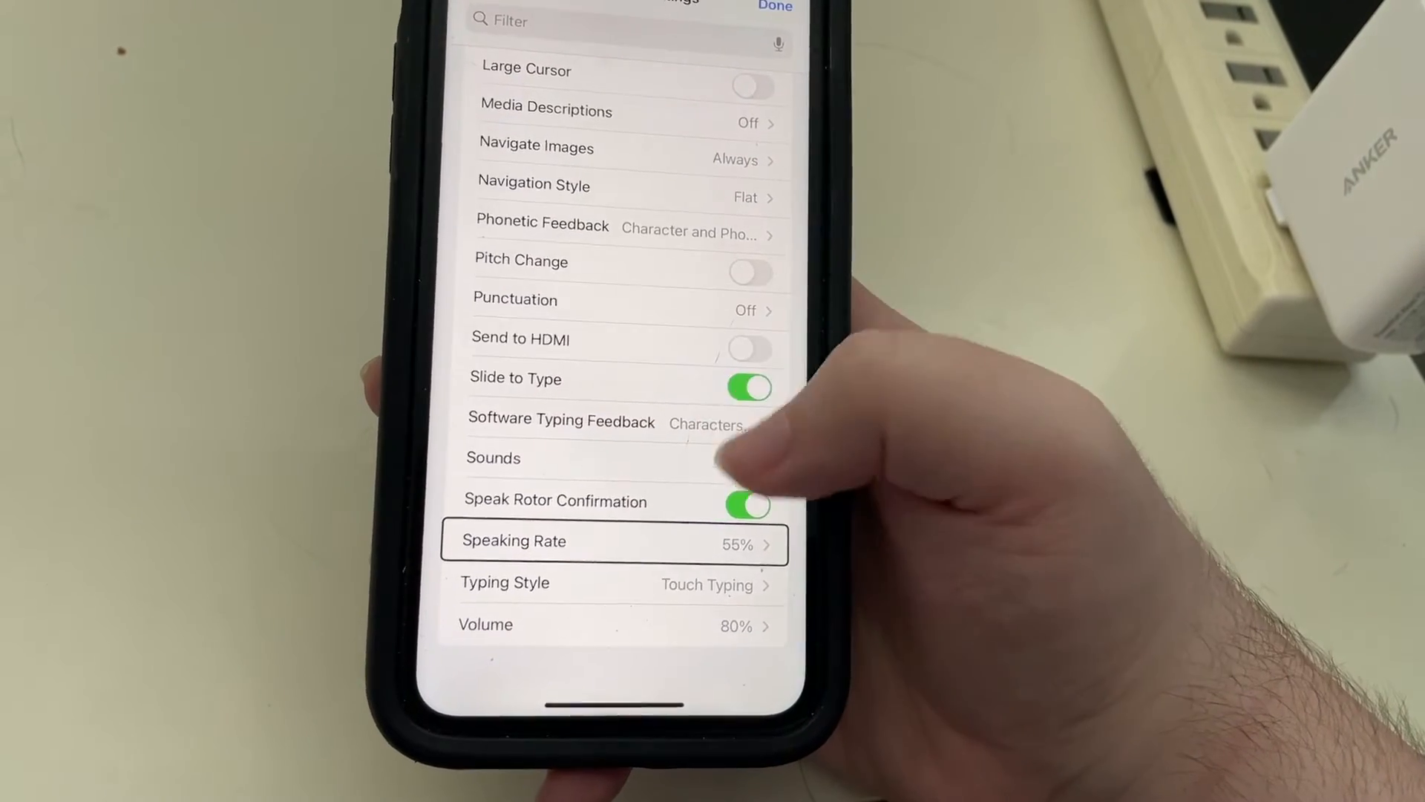
{"action": "left_click", "coordinate": [749, 388]}
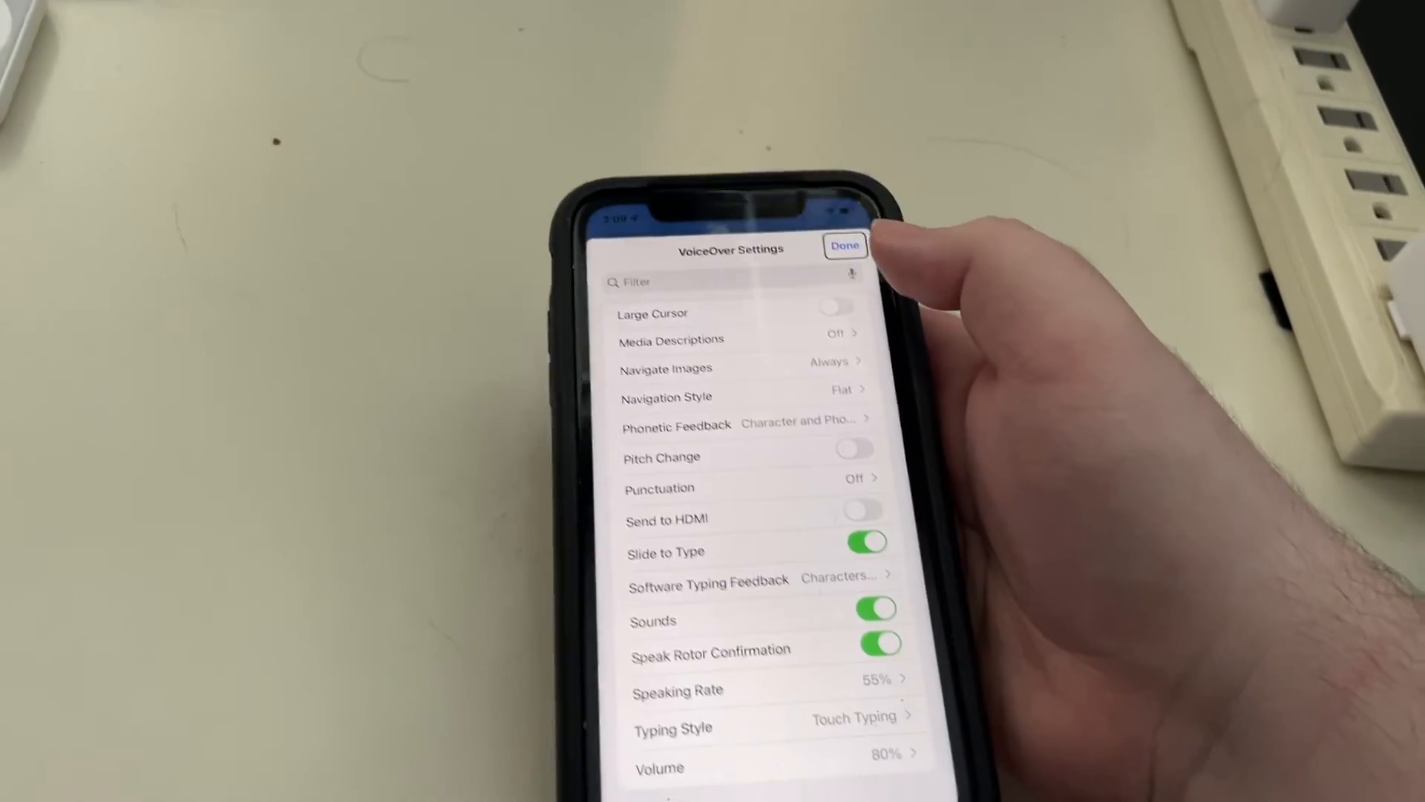
- Close the VoiceOver quick settings with Done and go to Accessibility in the Settings app
{"action": "left_click", "coordinate": [845, 246]}
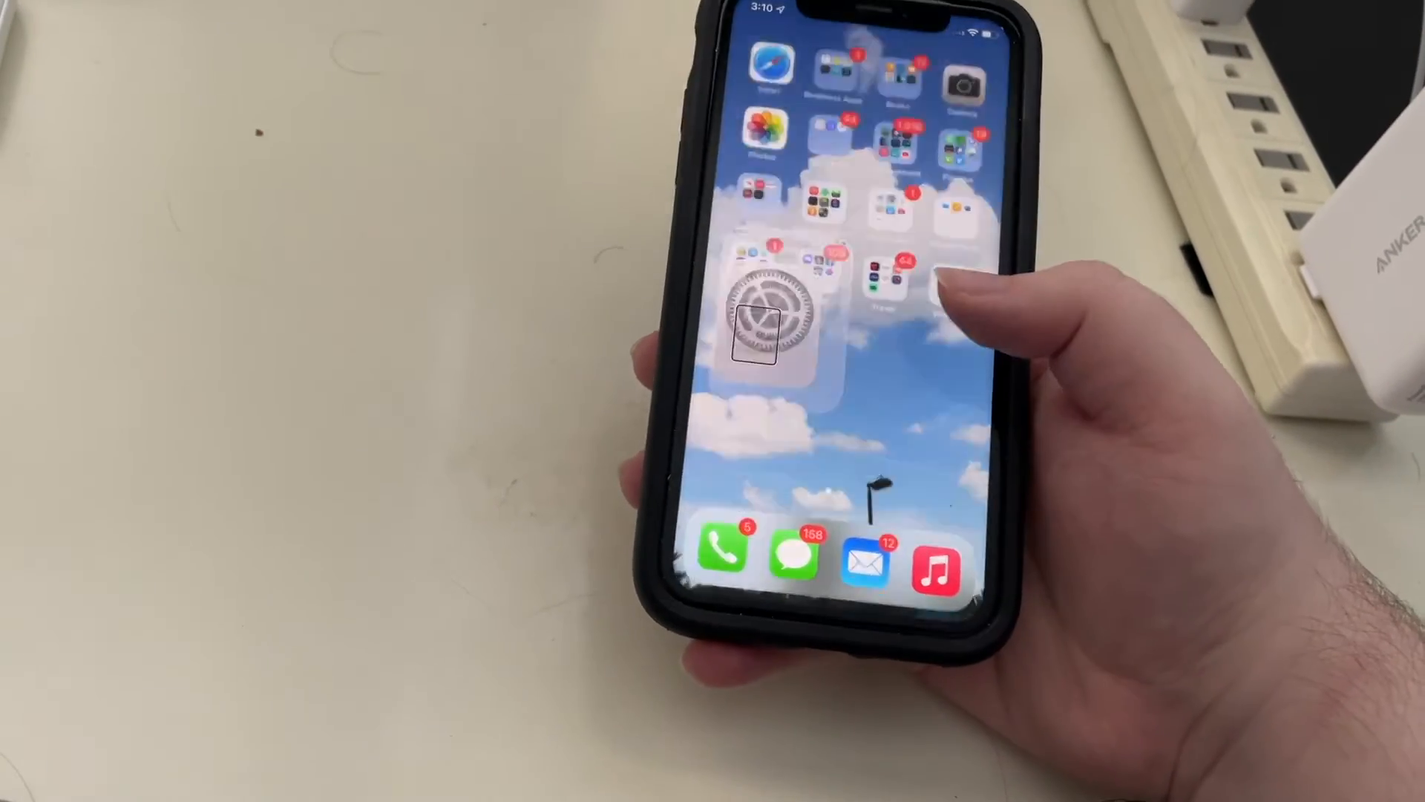
{"action": "left_click", "coordinate": [768, 323]}
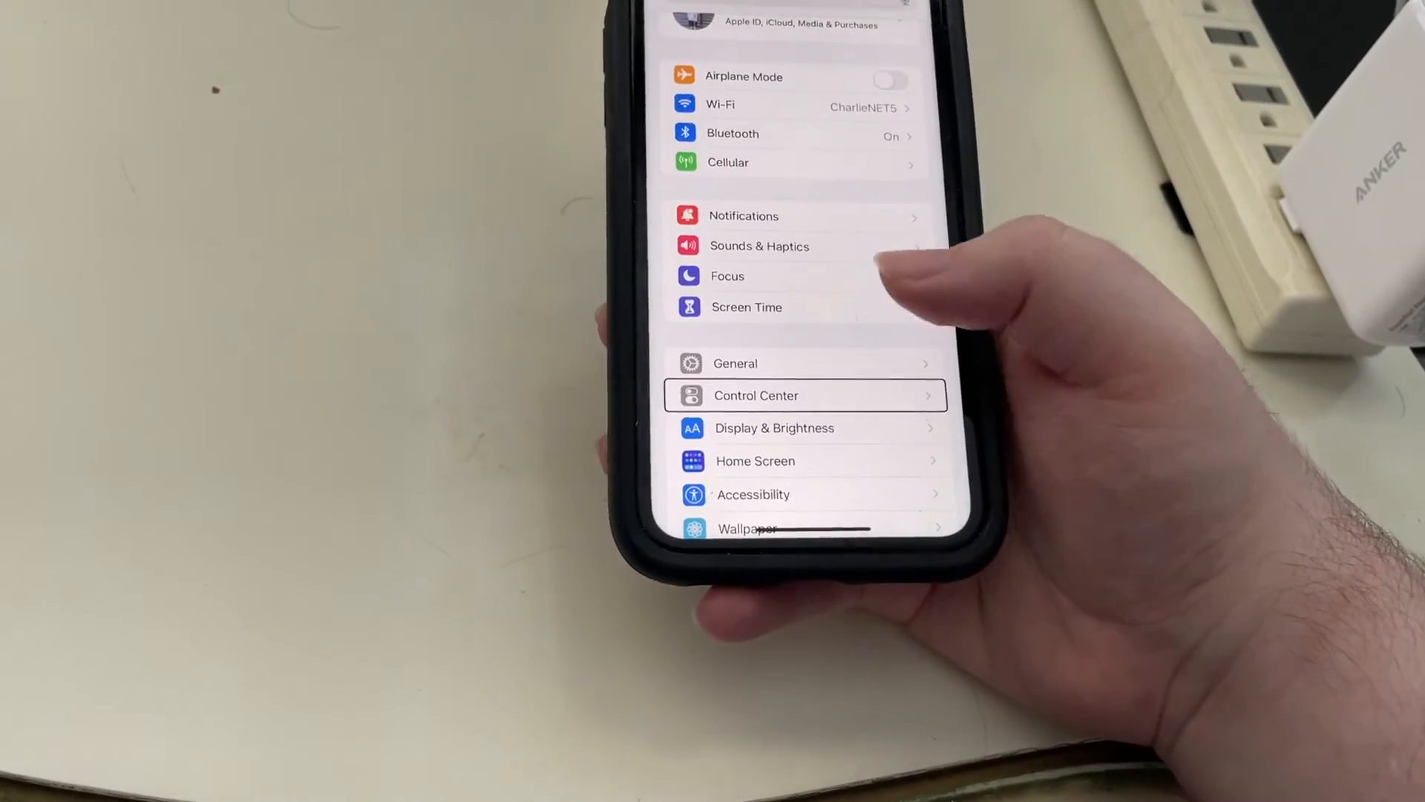
{"action": "scroll", "scroll_direction": "down", "scroll_amount": 3}
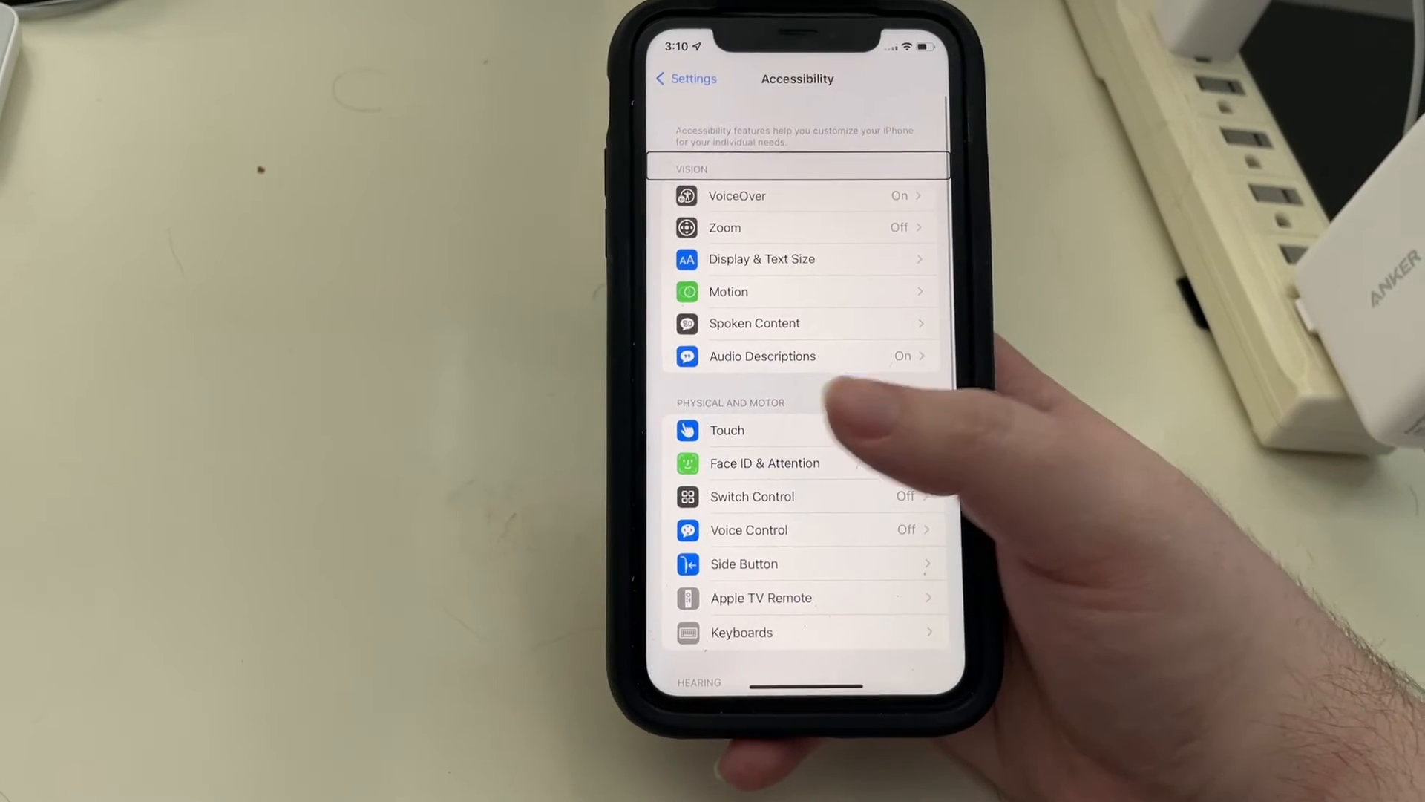
- Open the VoiceOver settings page from the Vision section
{"action": "left_click", "coordinate": [737, 195]}
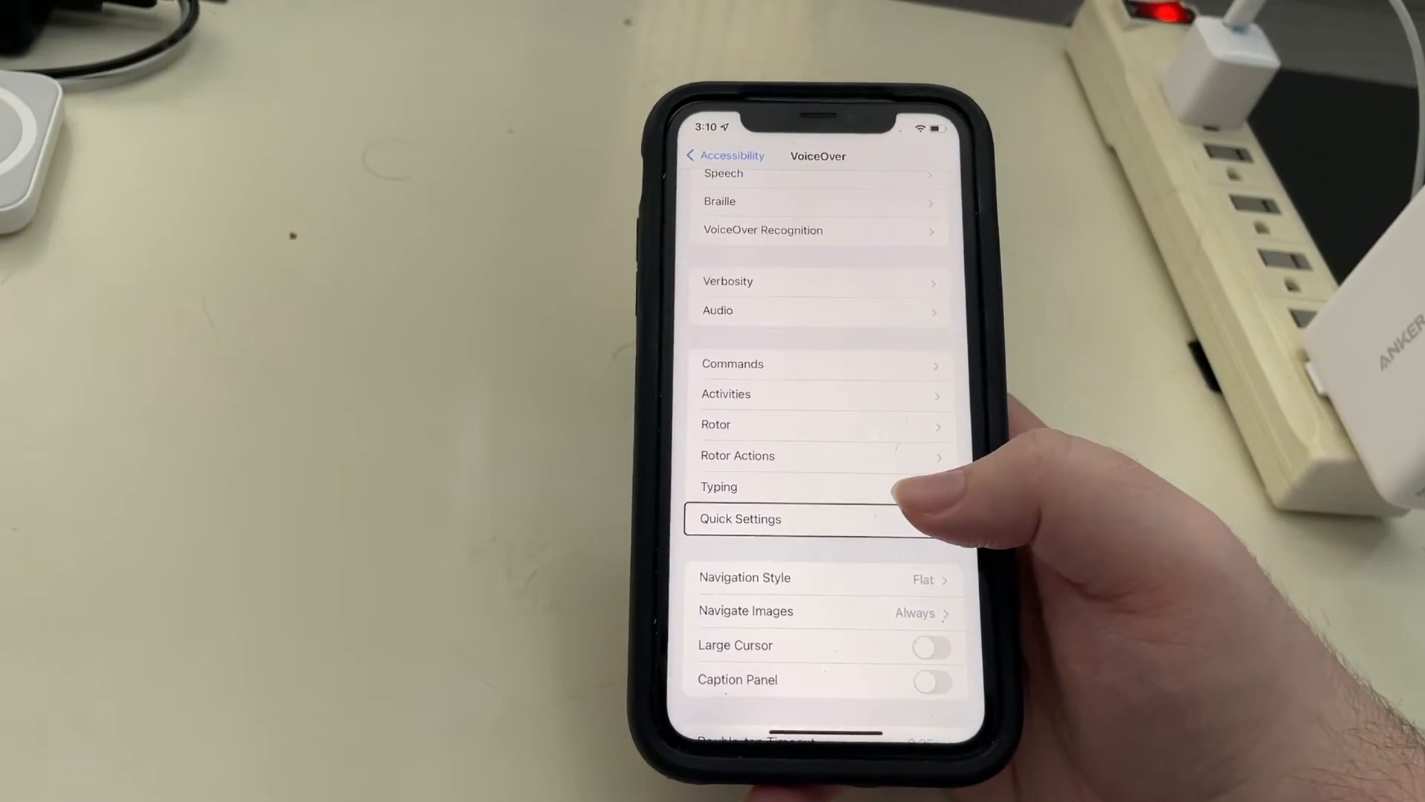
{"action": "left_click", "coordinate": [739, 518]}
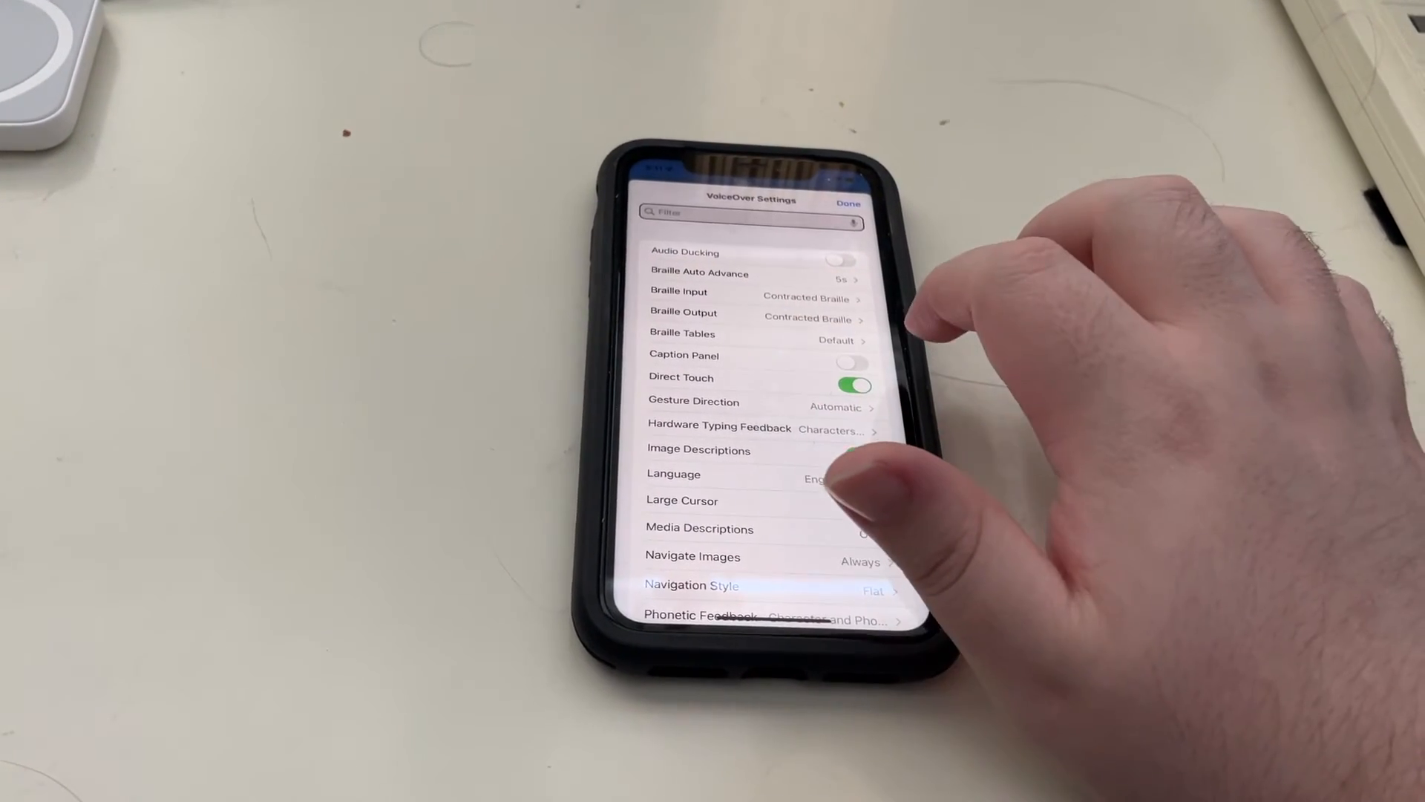
- Switch Image Descriptions on in the shortened VoiceOver Quick Settings menu
{"action": "left_click", "coordinate": [849, 451]}
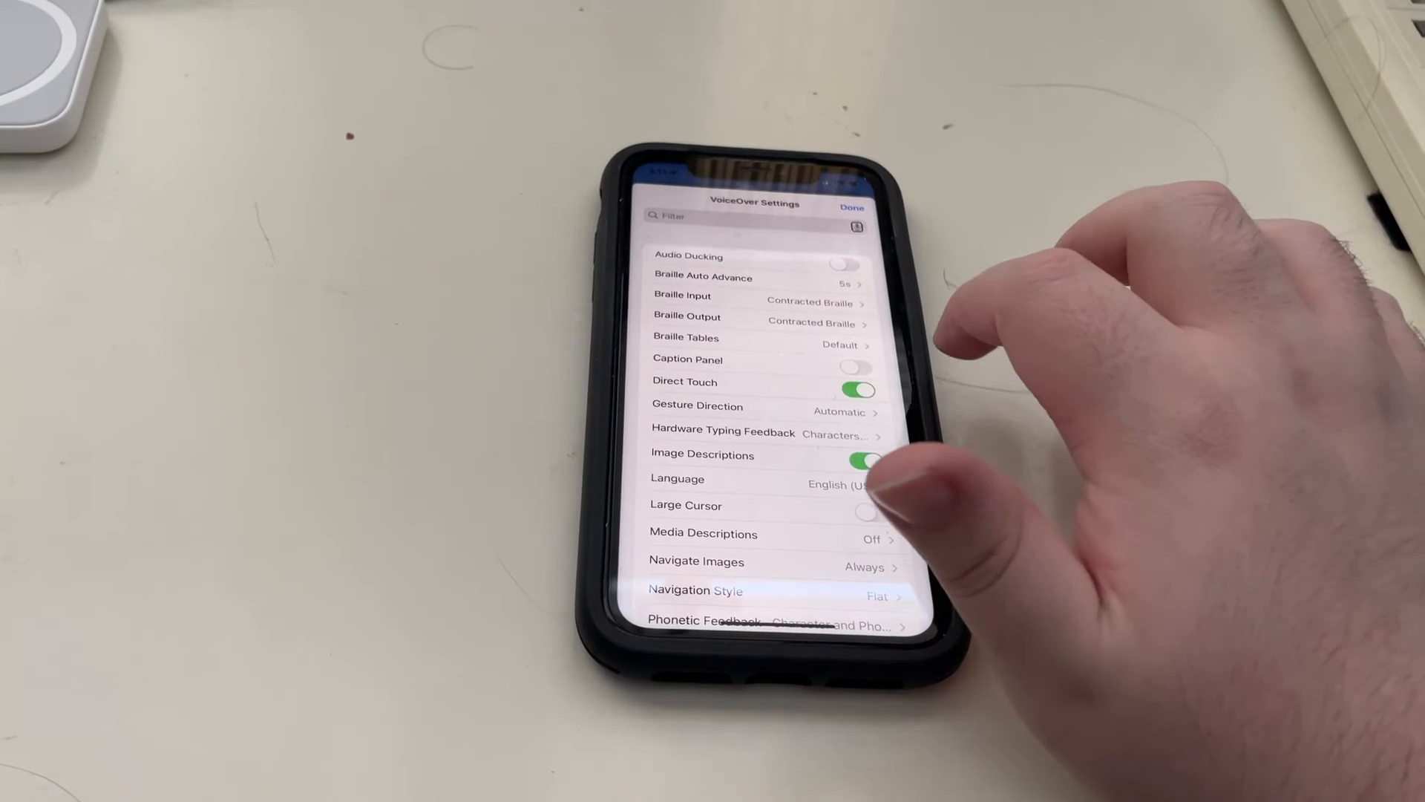